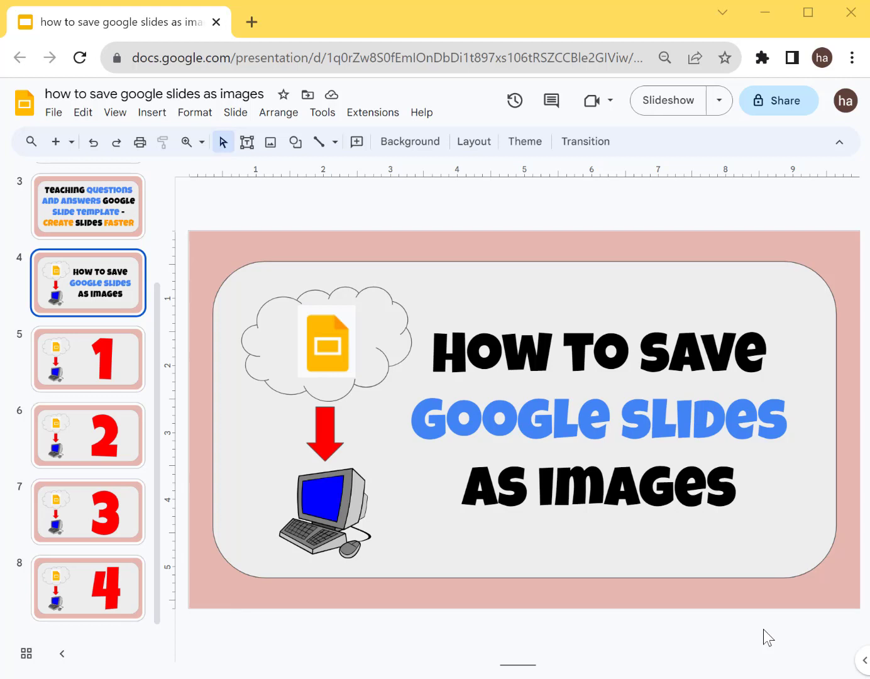
mouse_move(90, 306)
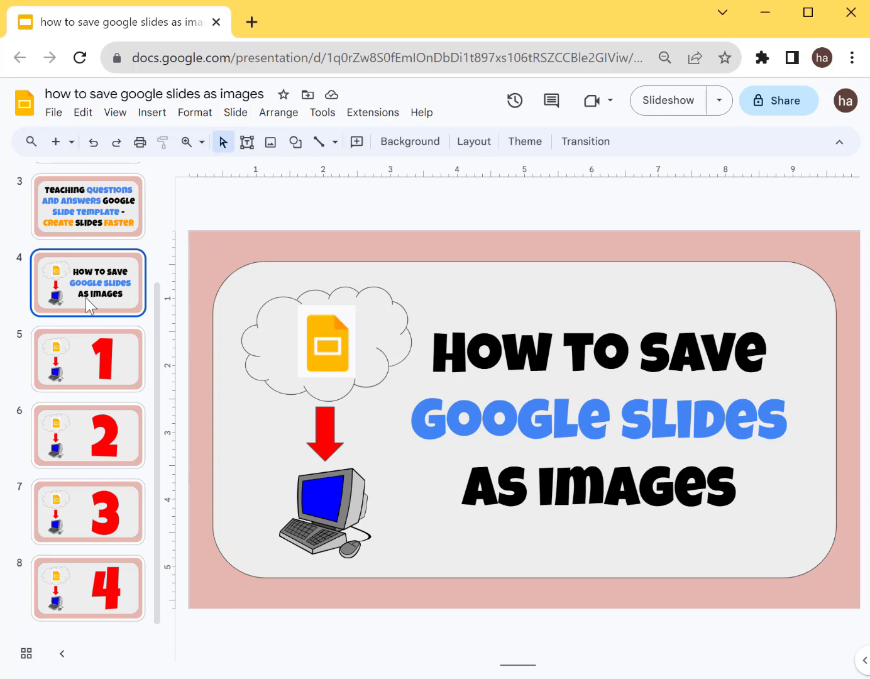
Step: Display slide 5 with the large red number 1 after briefly viewing slide 6
click(87, 436)
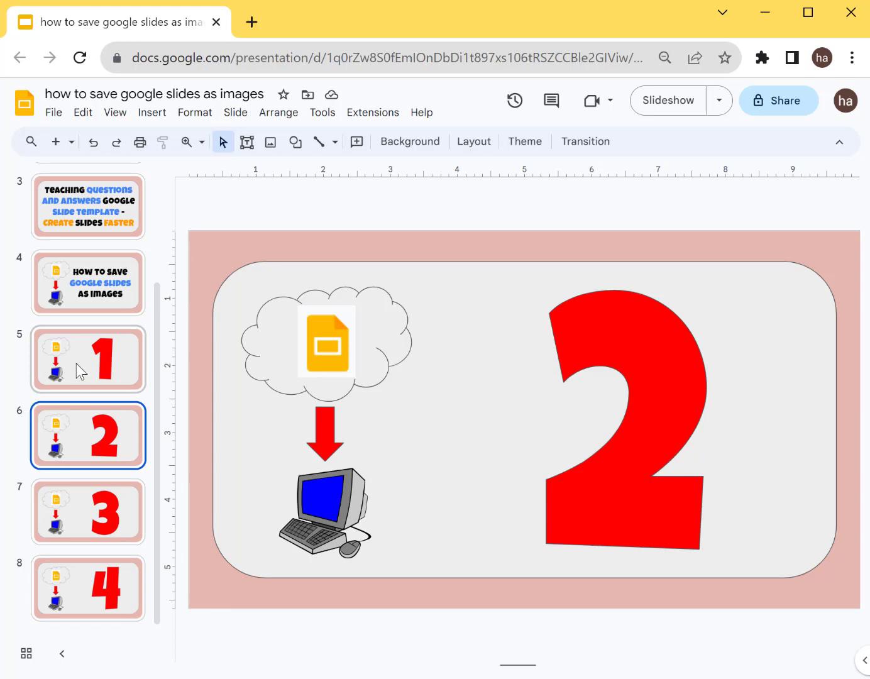
click(87, 359)
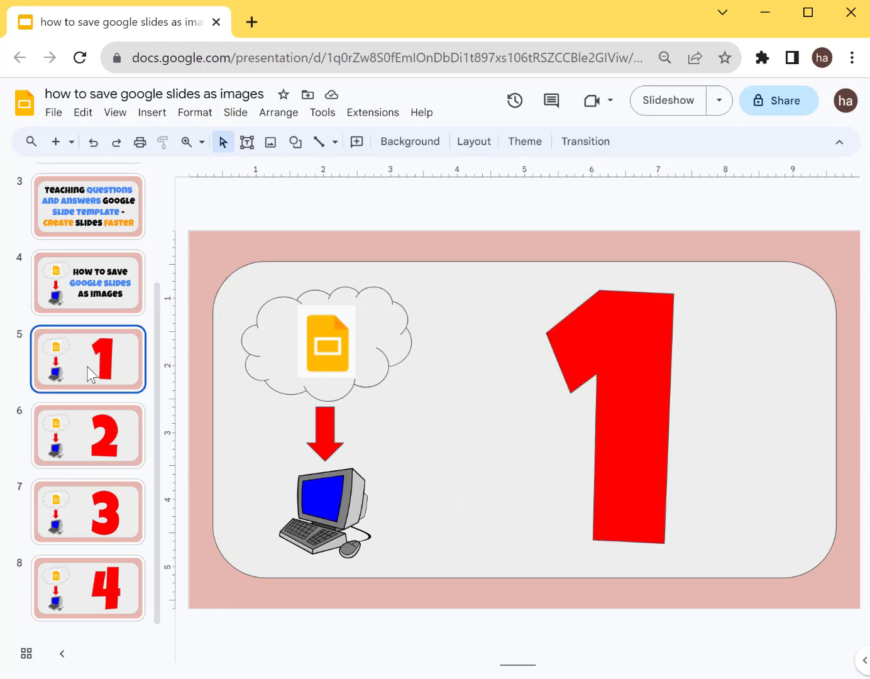
Step: Download slide 5 as a JPEG image of the current slide via File > Download
click(53, 112)
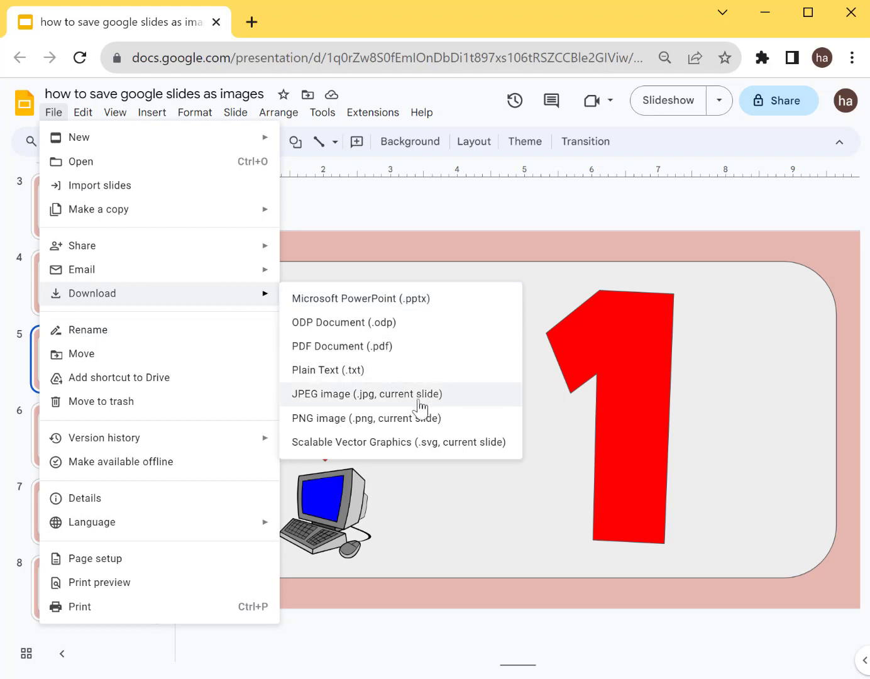
mouse_move(304, 399)
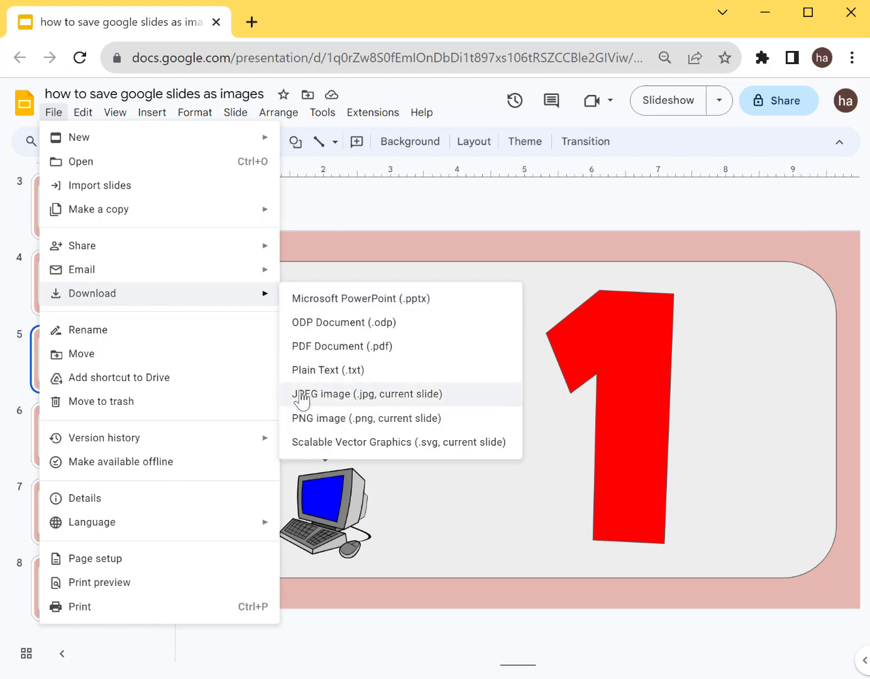
mouse_move(358, 419)
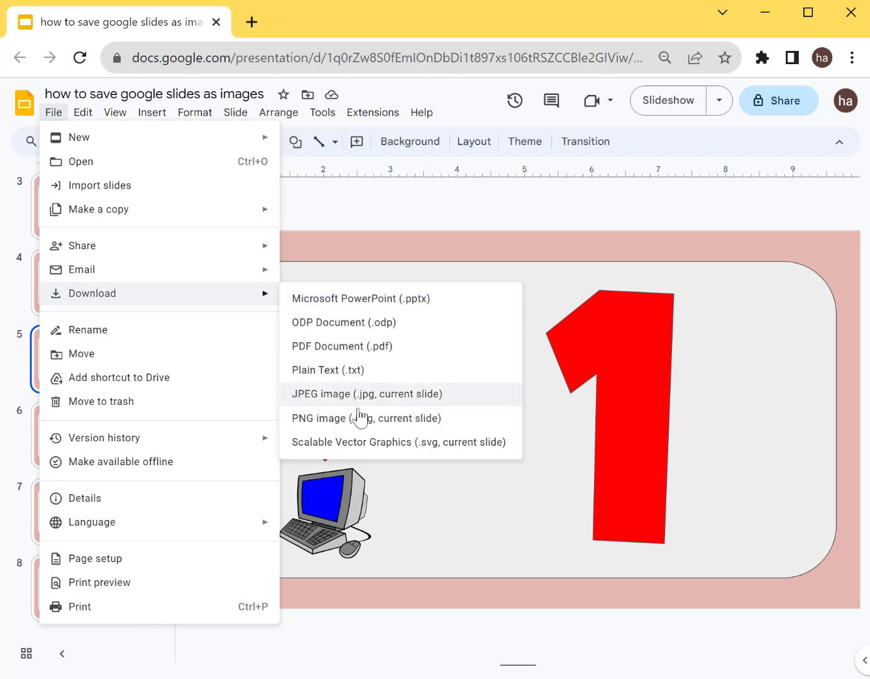
mouse_move(397, 406)
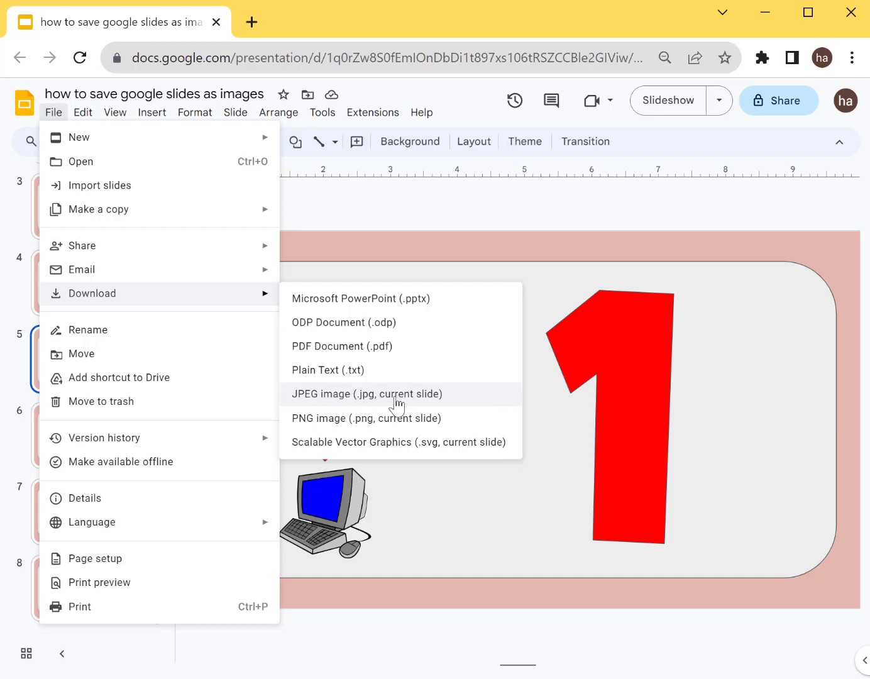
click(367, 418)
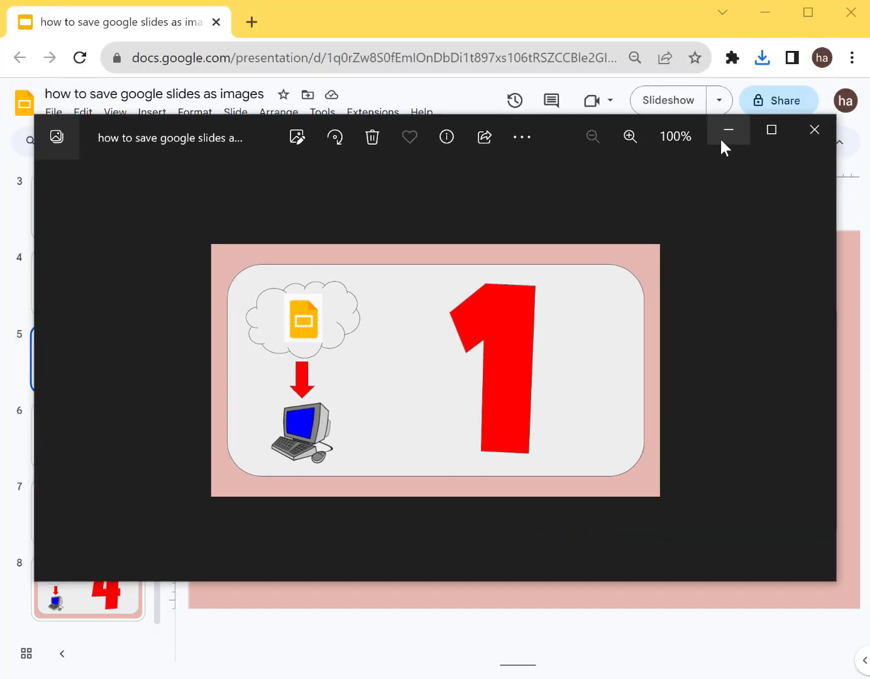
Step: Minimize the image viewer and show the title slide 4 in the deck
click(815, 130)
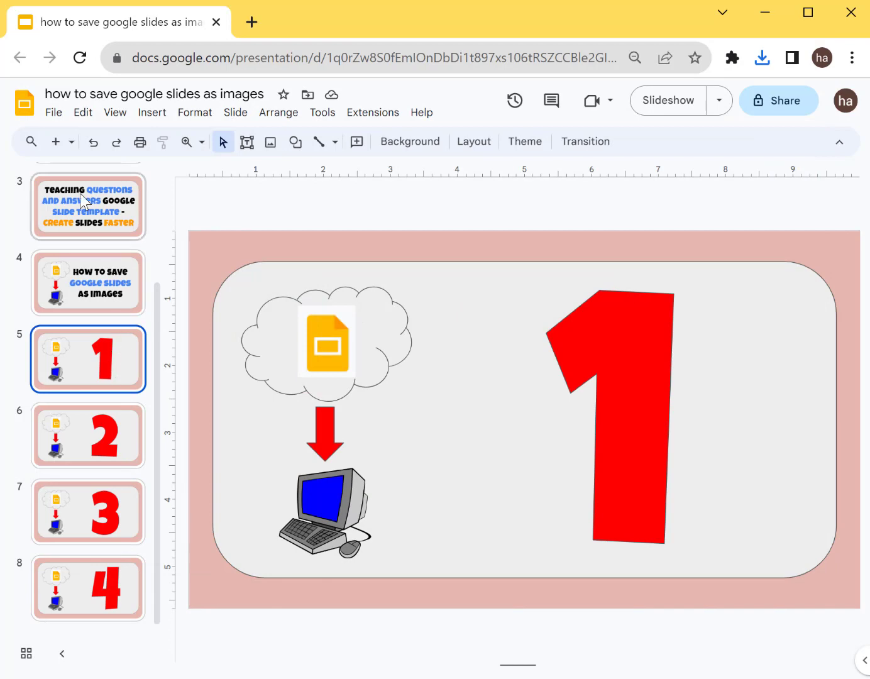
click(87, 588)
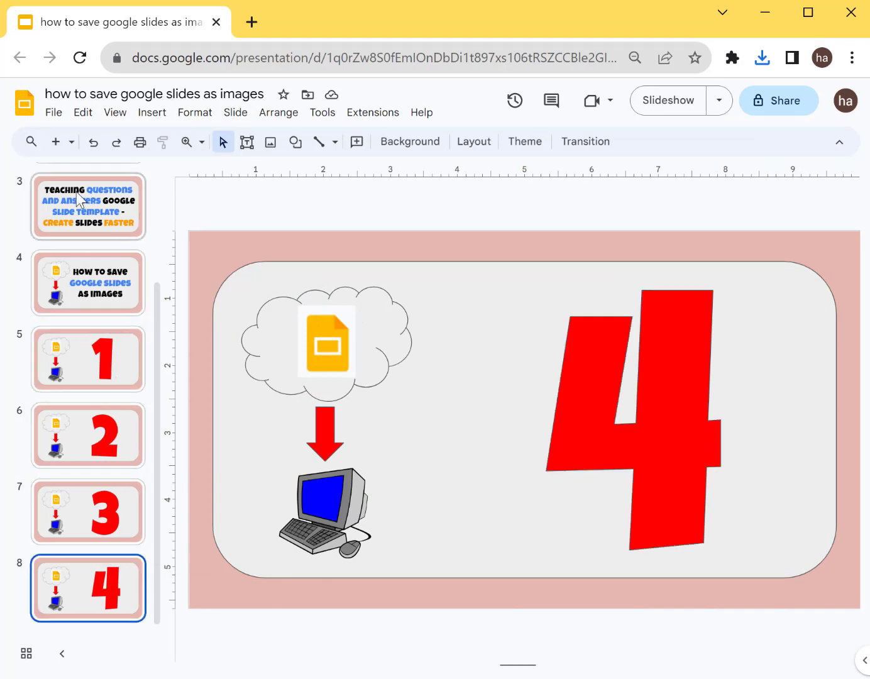
mouse_move(103, 585)
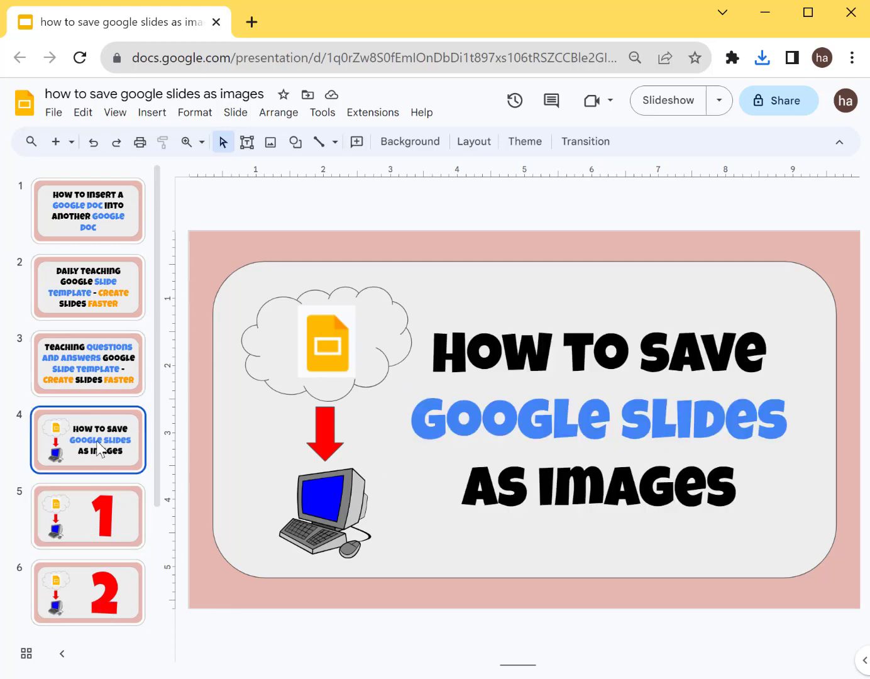
scroll(down, 3)
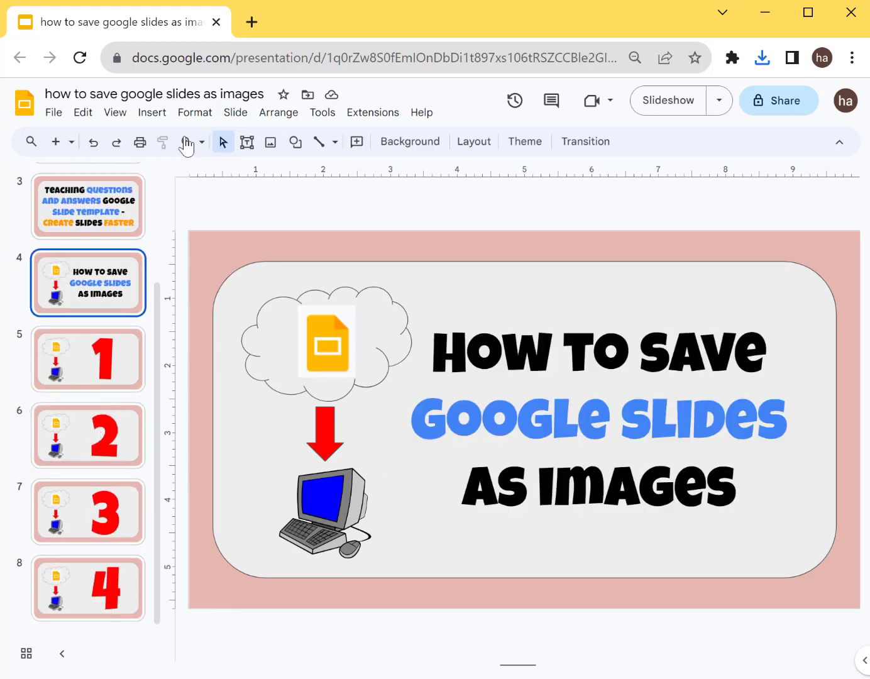
Step: Search the add-on marketplace for "download slides as zip" and view the Download Slides As Zip listing
click(372, 112)
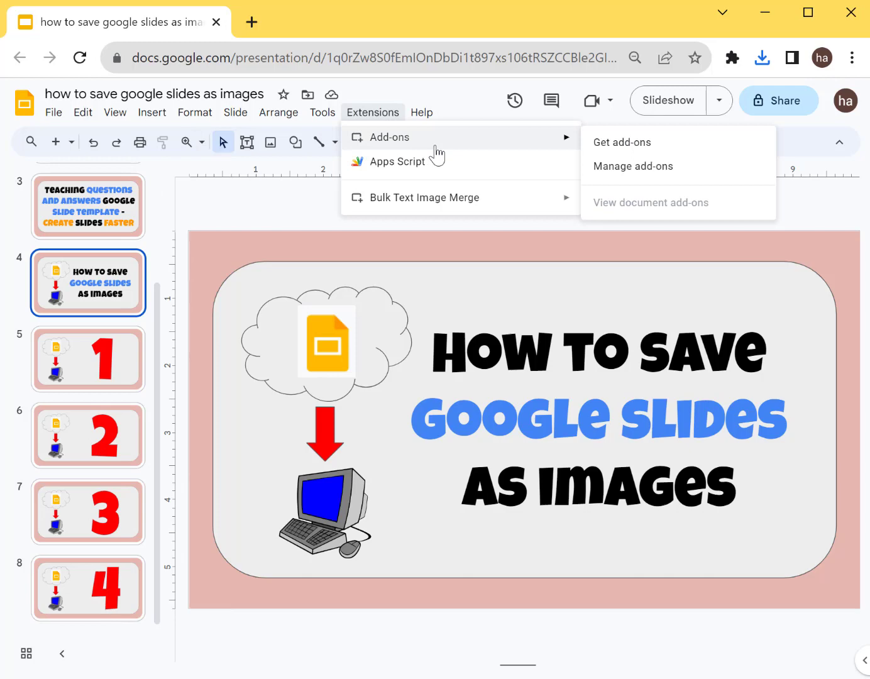
click(620, 142)
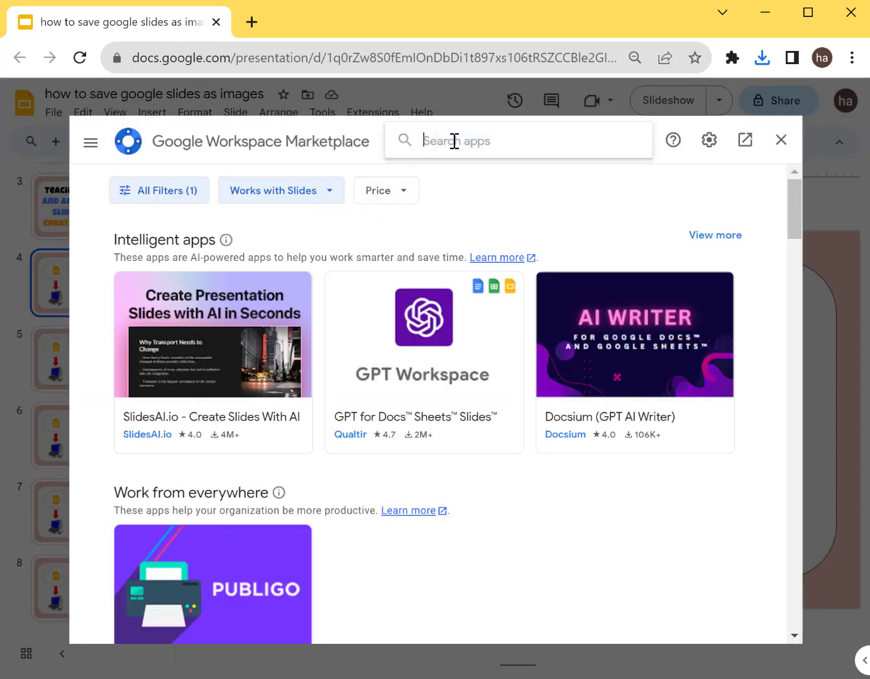
text(download)
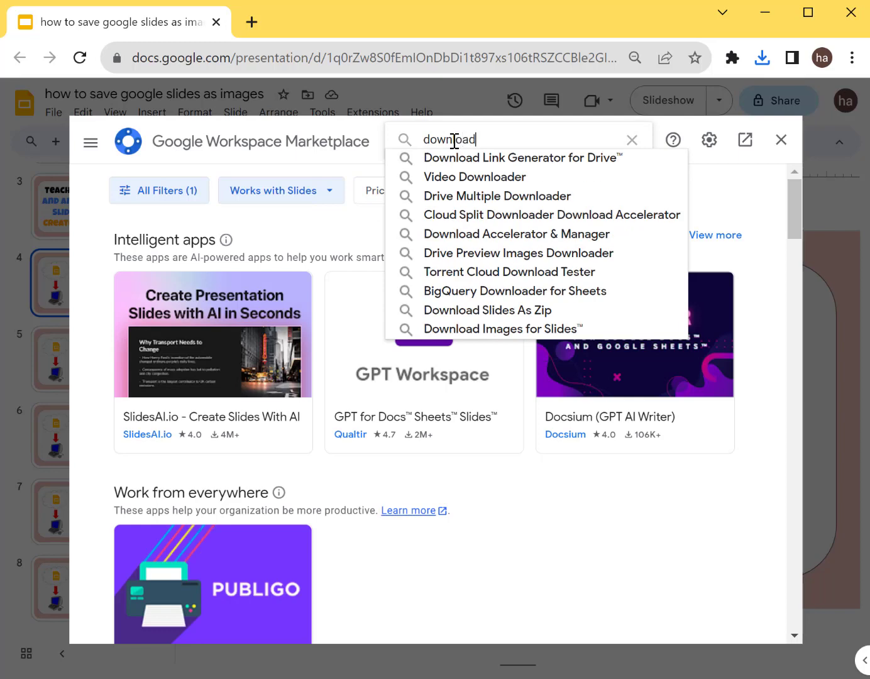
text(slides as zip)
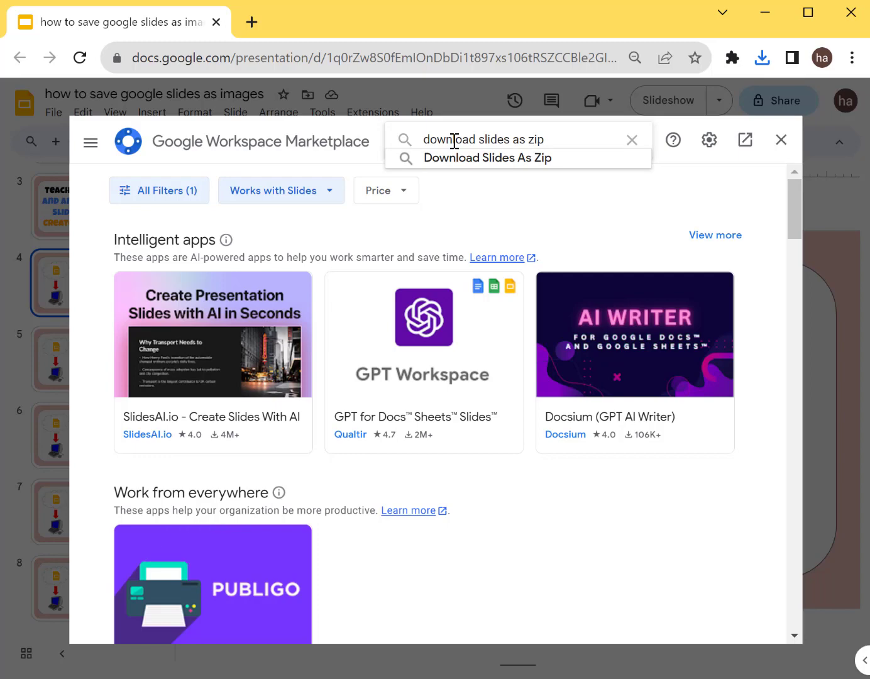
click(488, 157)
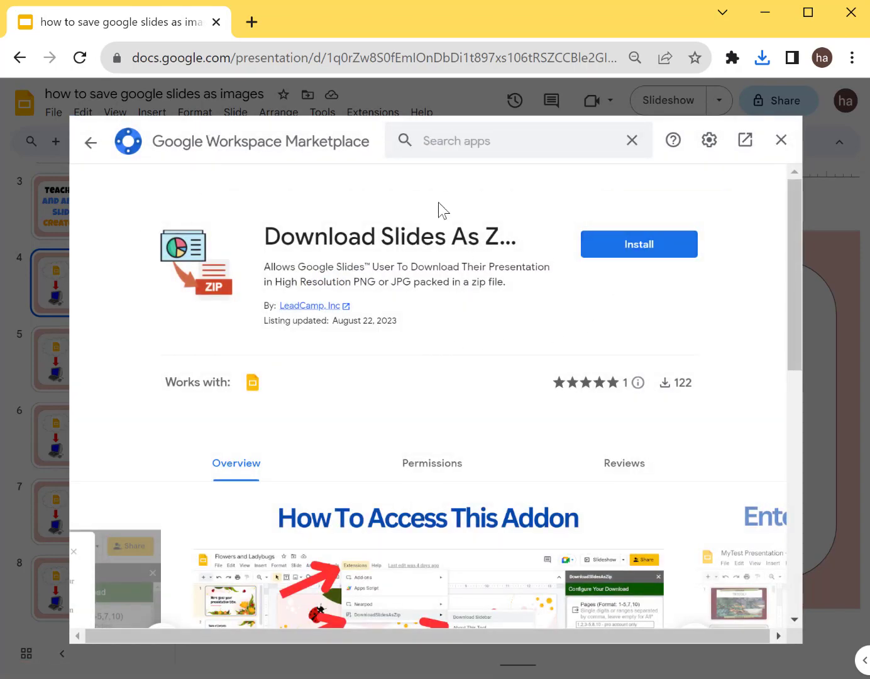
mouse_move(267, 250)
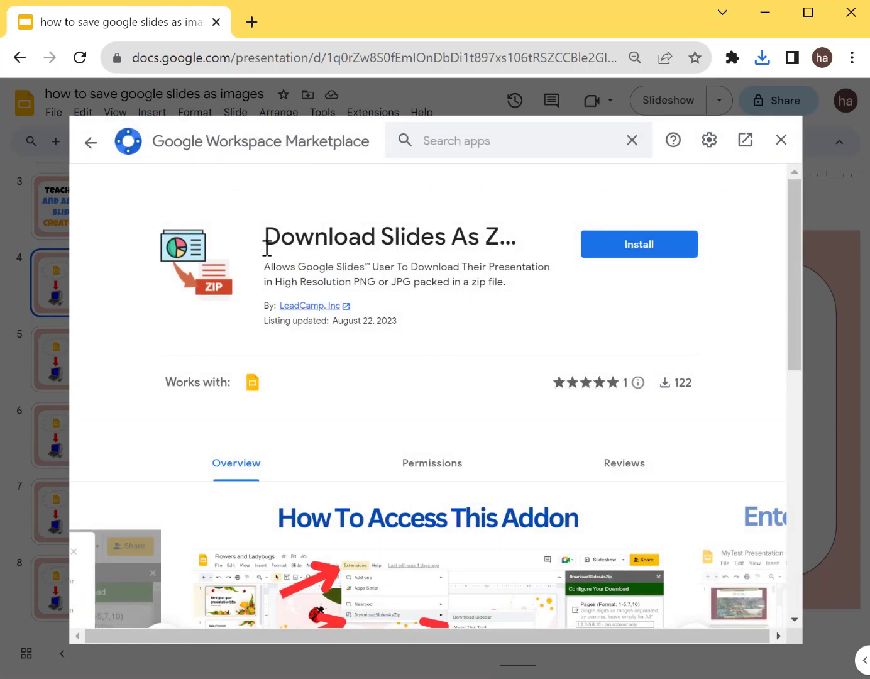
scroll(down, 3)
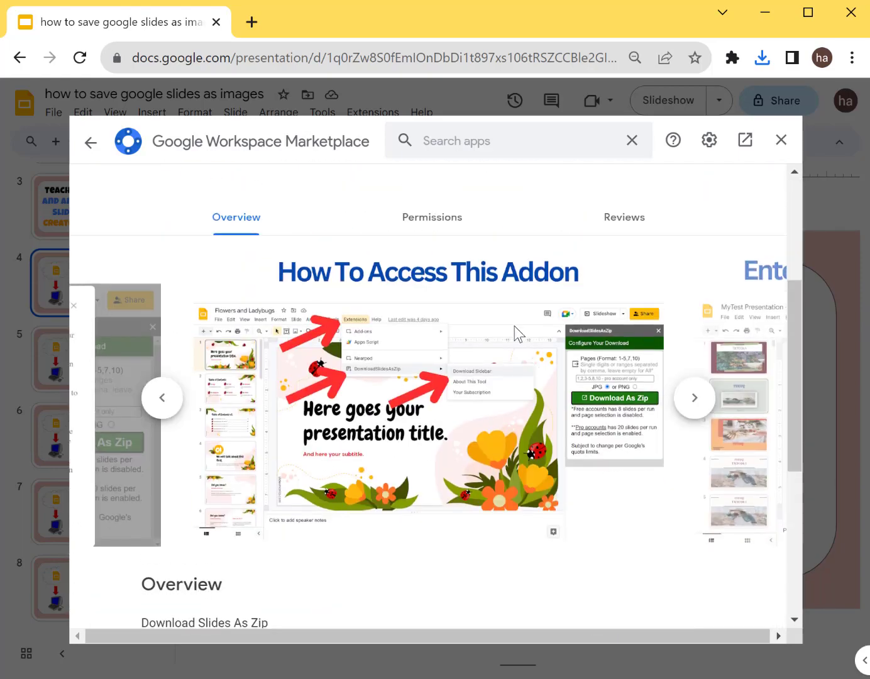
scroll(up, 3)
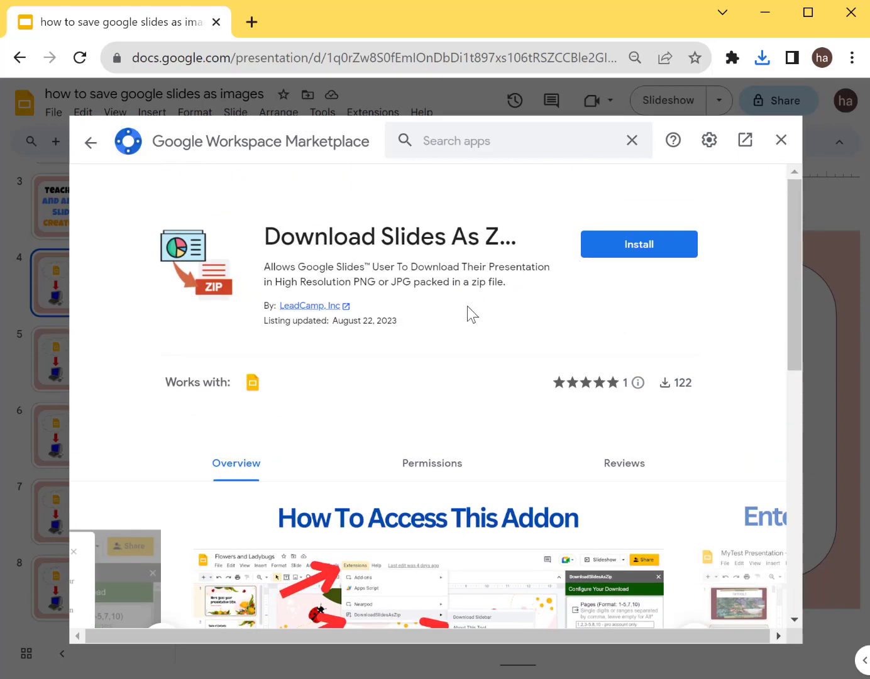
mouse_move(639, 244)
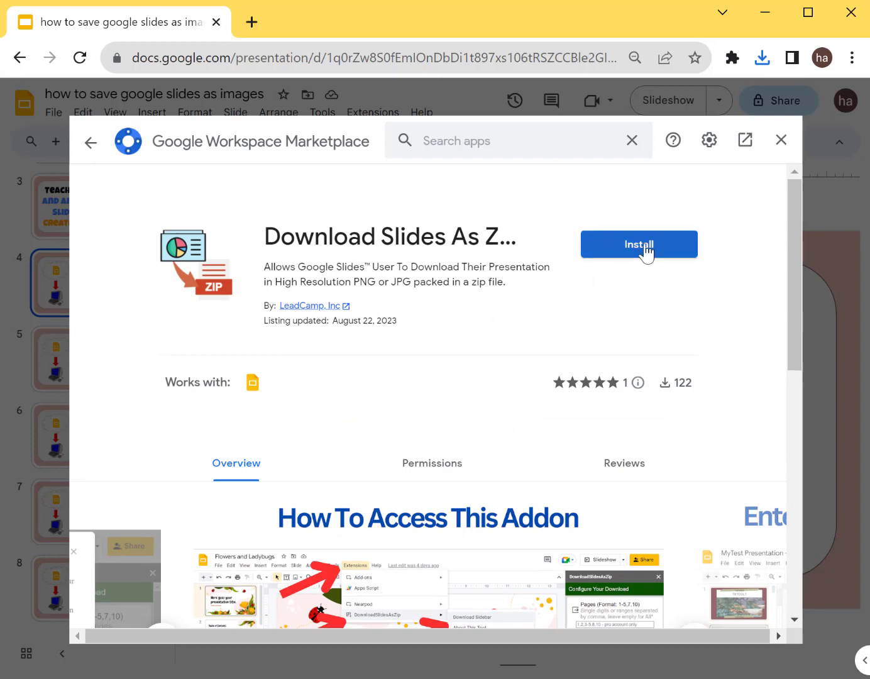
Step: Install Download Slides As Zip, allow its permissions, and close the marketplace
click(638, 244)
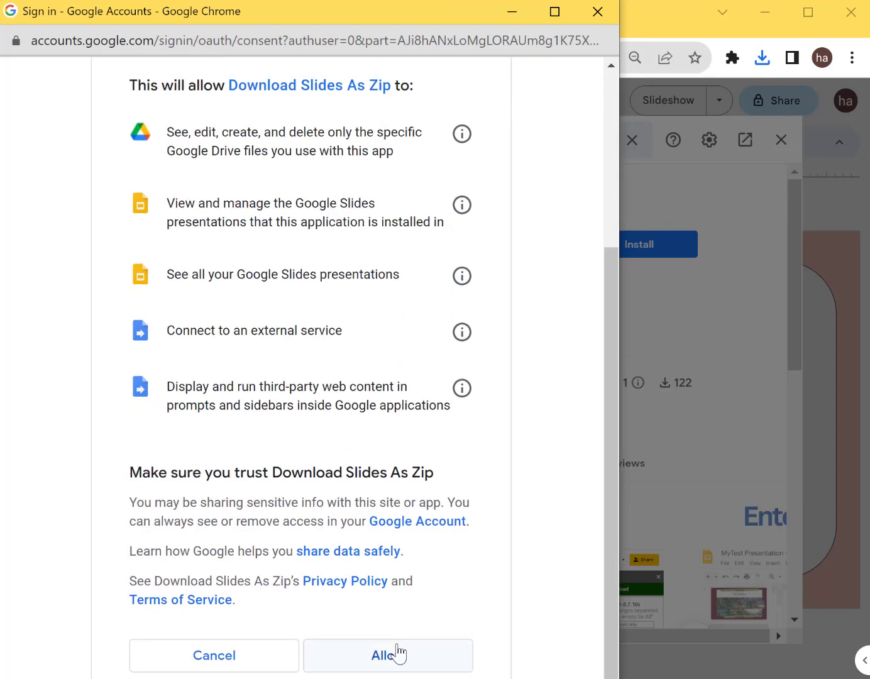
click(388, 655)
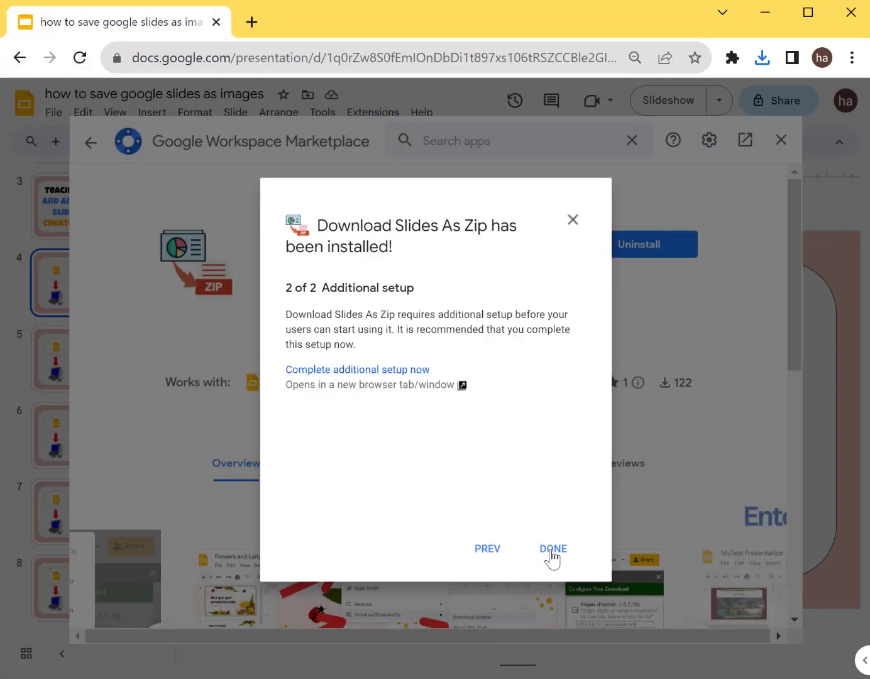
click(553, 548)
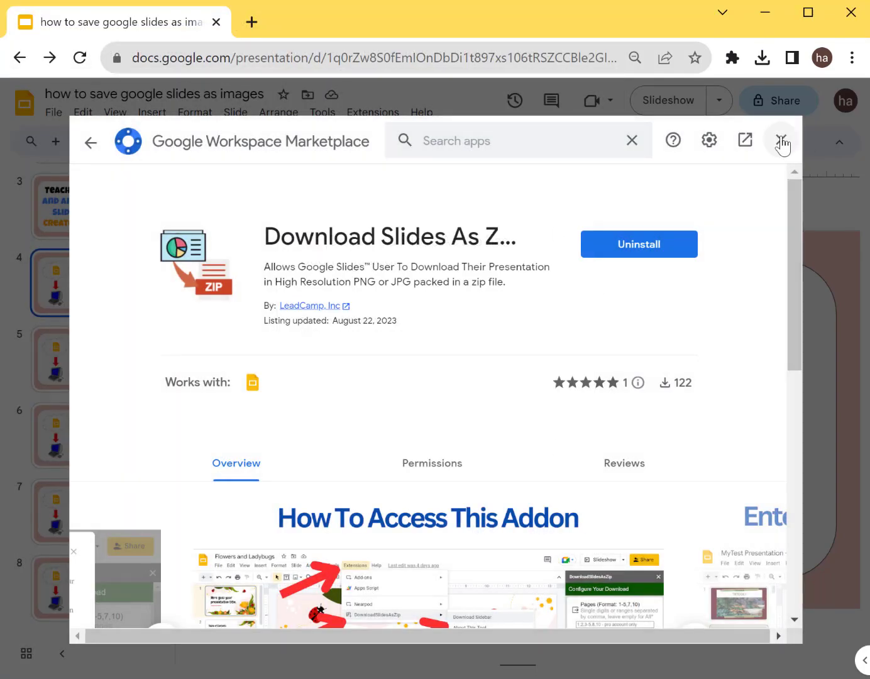
click(781, 140)
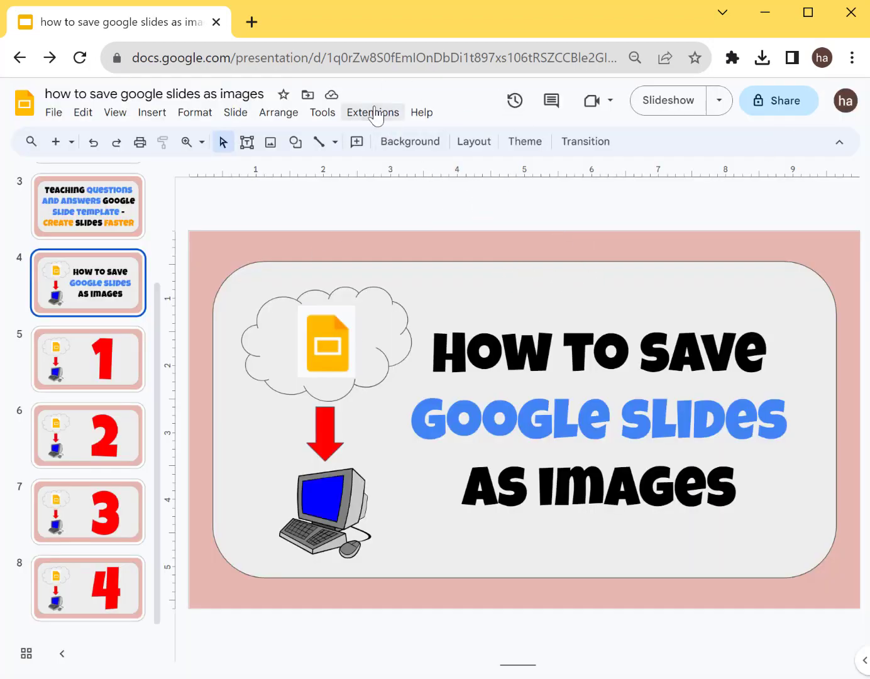
Step: Show the Download Slides As Zip sidebar from the Extensions menu
click(372, 112)
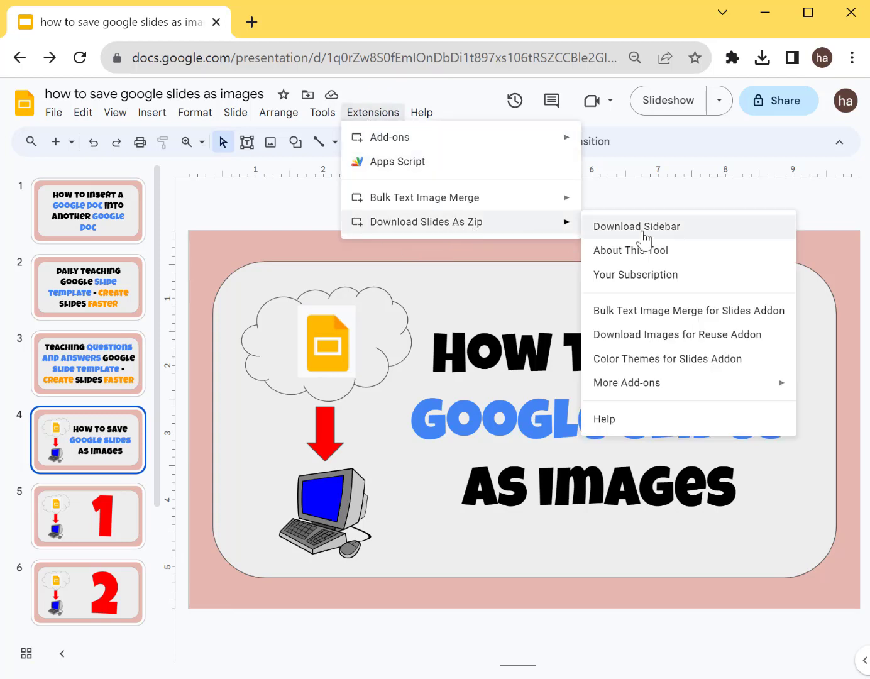
mouse_move(672, 234)
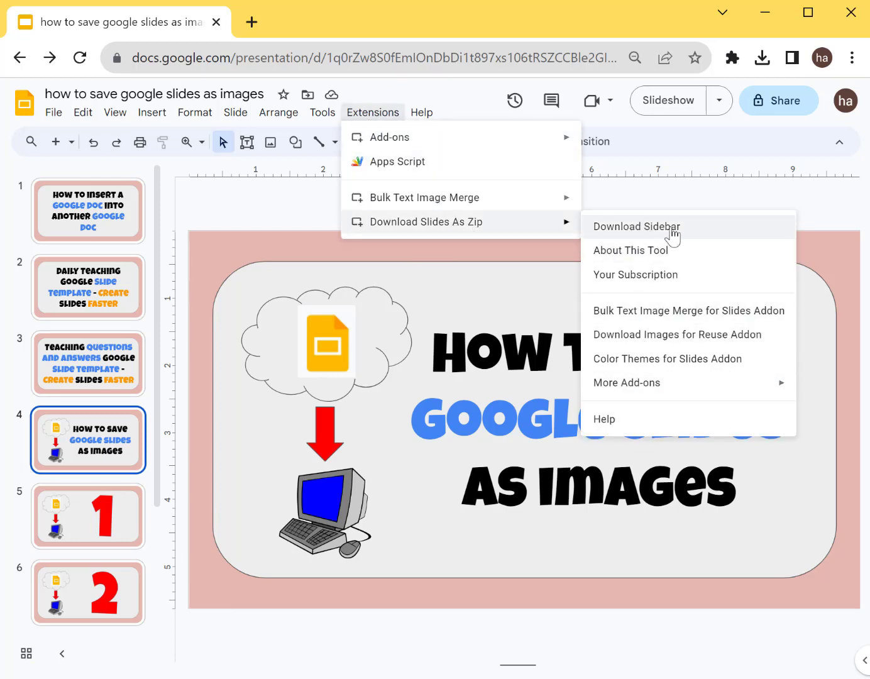
click(635, 226)
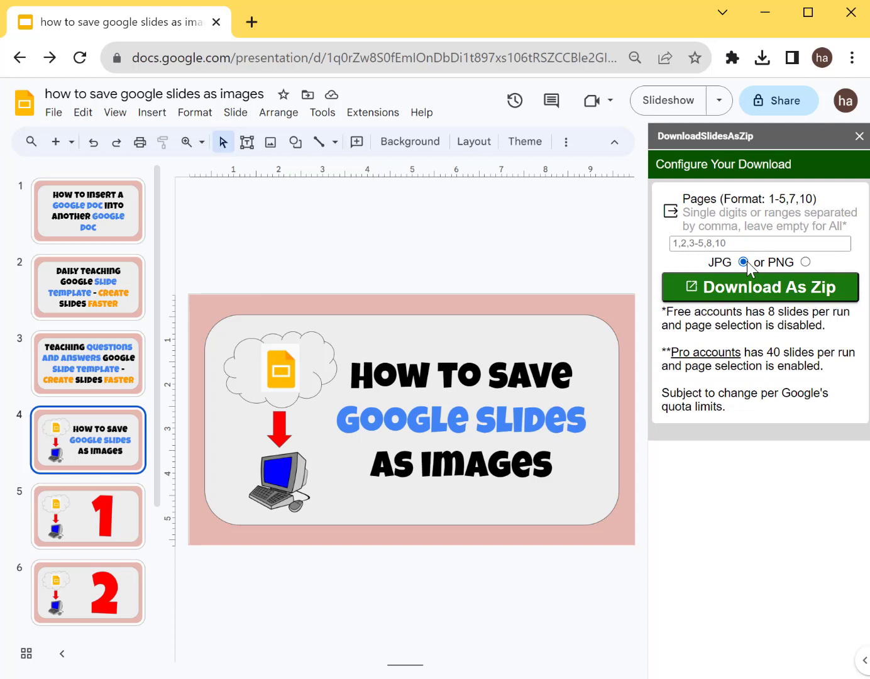
mouse_move(707, 261)
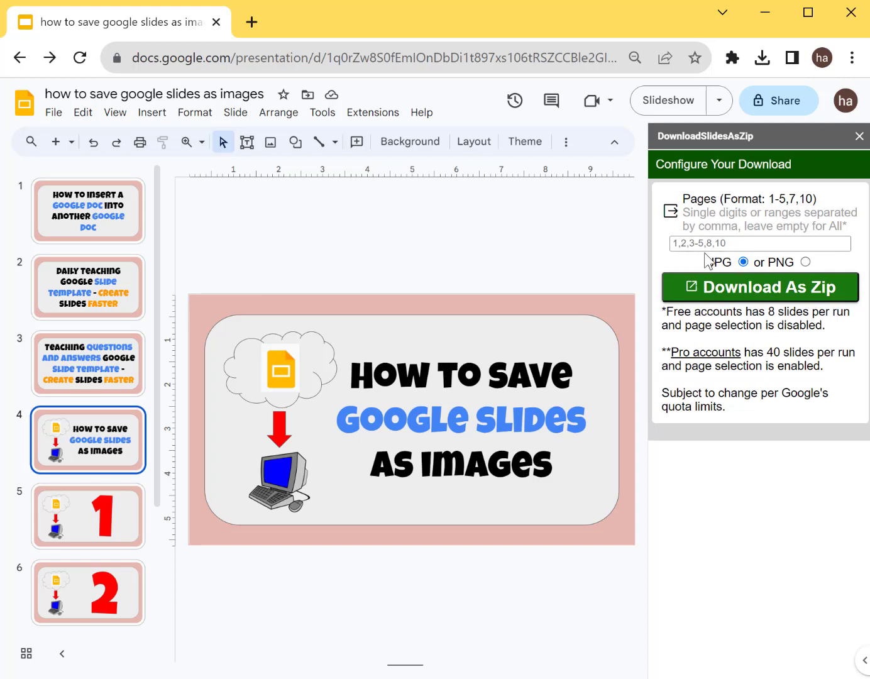
mouse_move(301, 236)
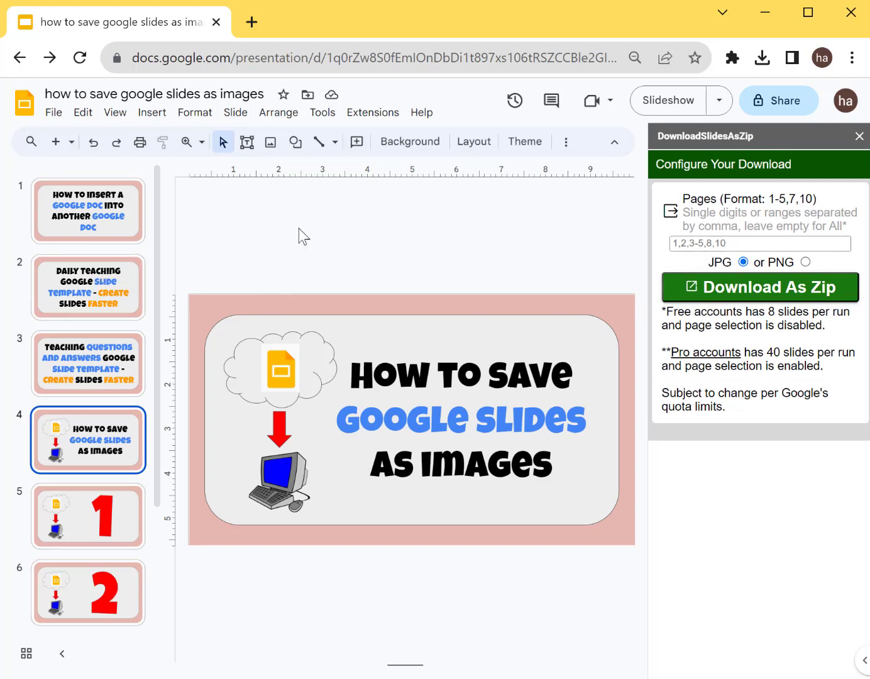
Step: Choose PNG format, enter pages 4-8, and start Download As Zip
click(760, 243)
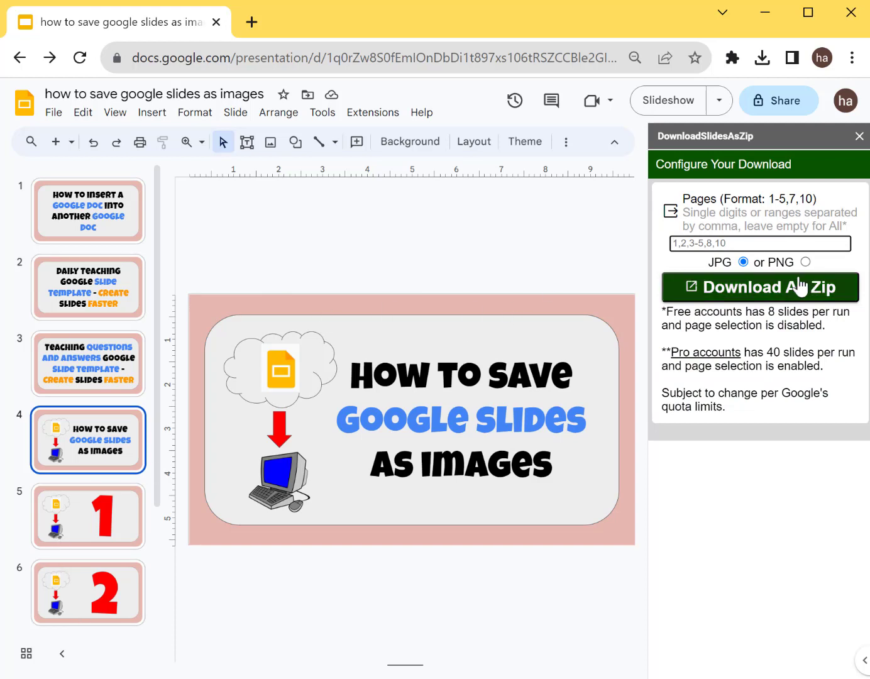
click(806, 262)
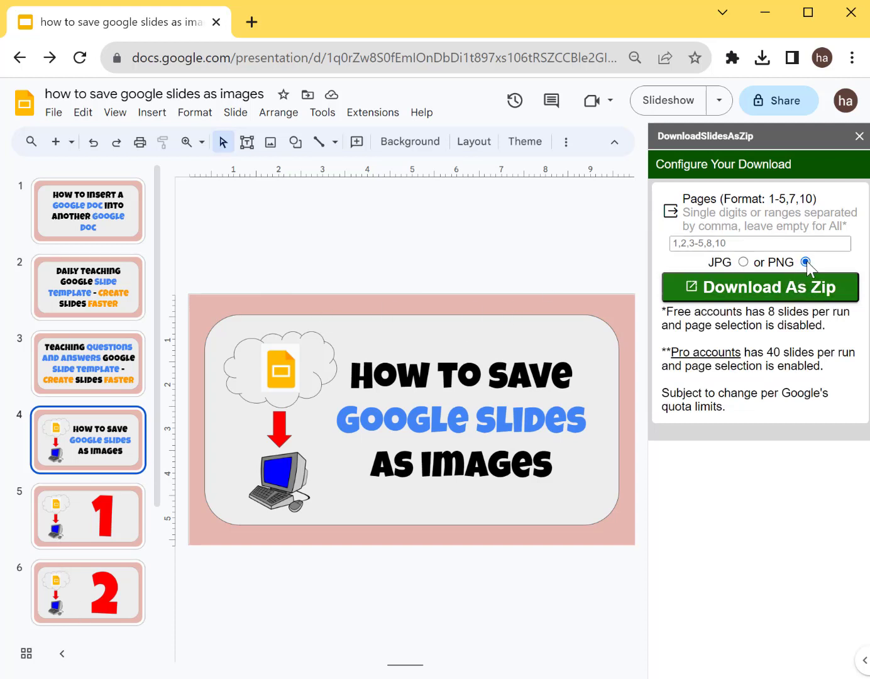
click(743, 262)
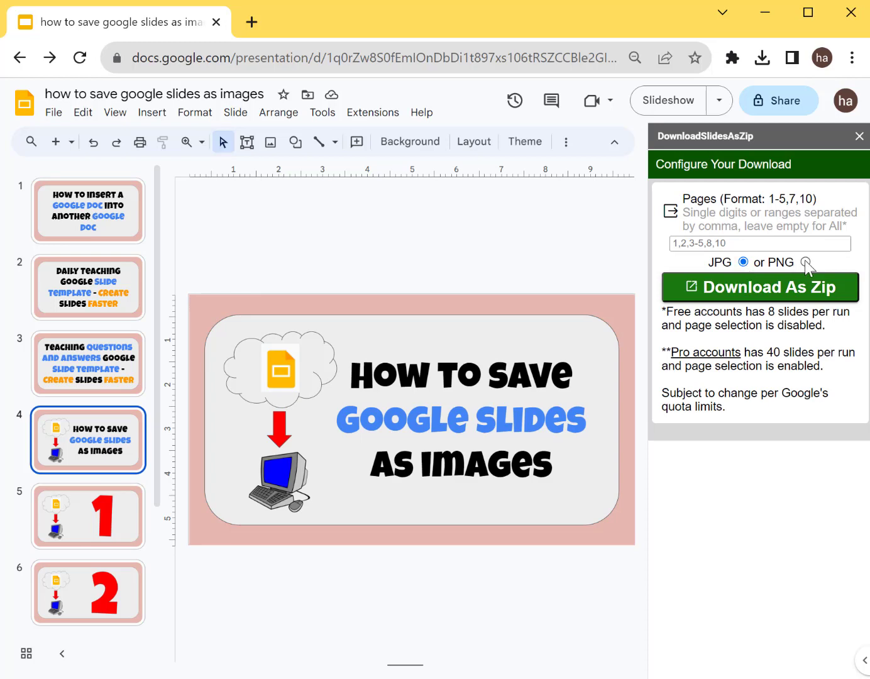
click(805, 262)
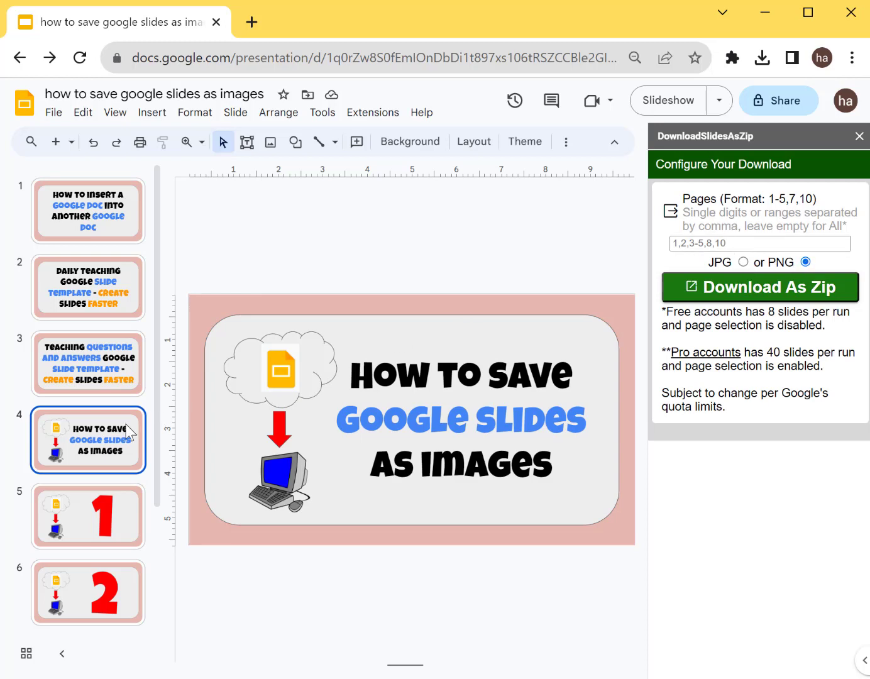
scroll(down, 3)
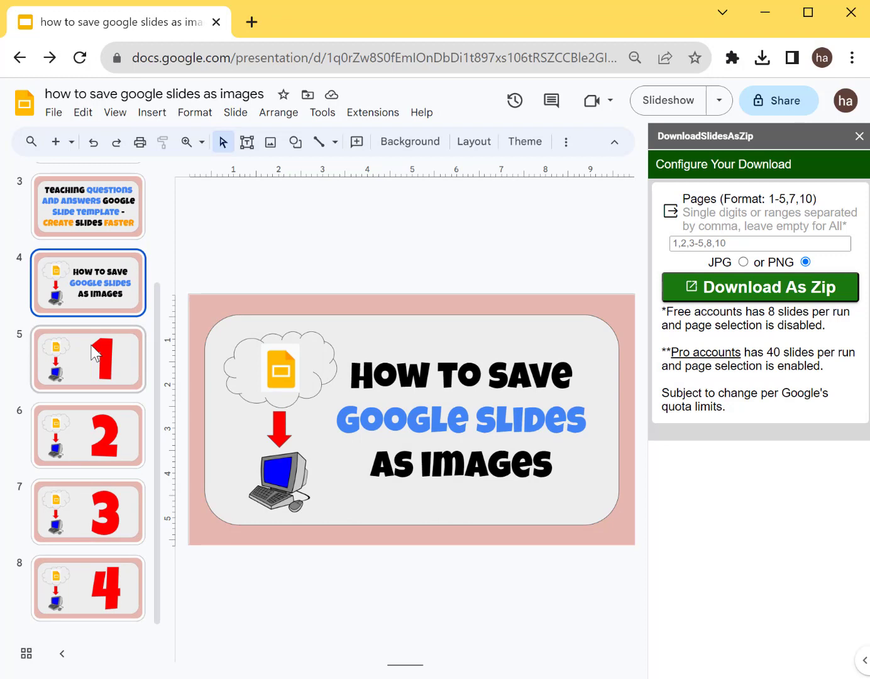
click(759, 244)
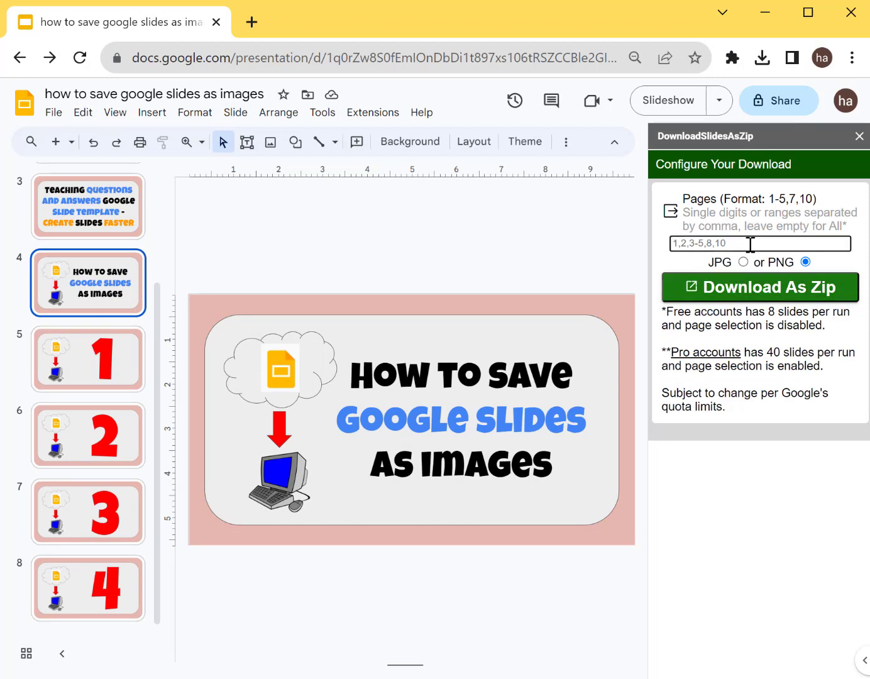
text(4-8)
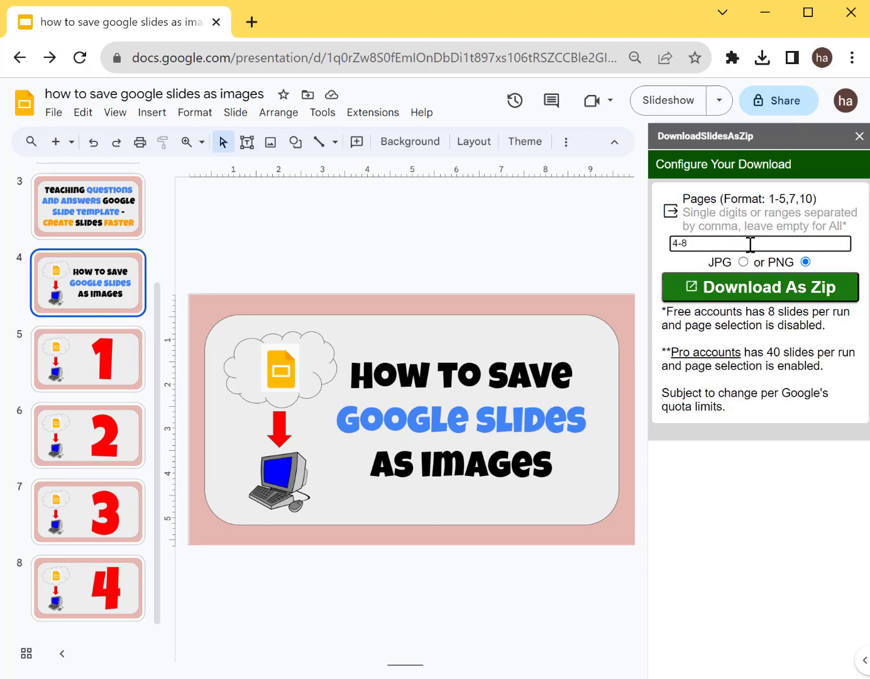
click(759, 288)
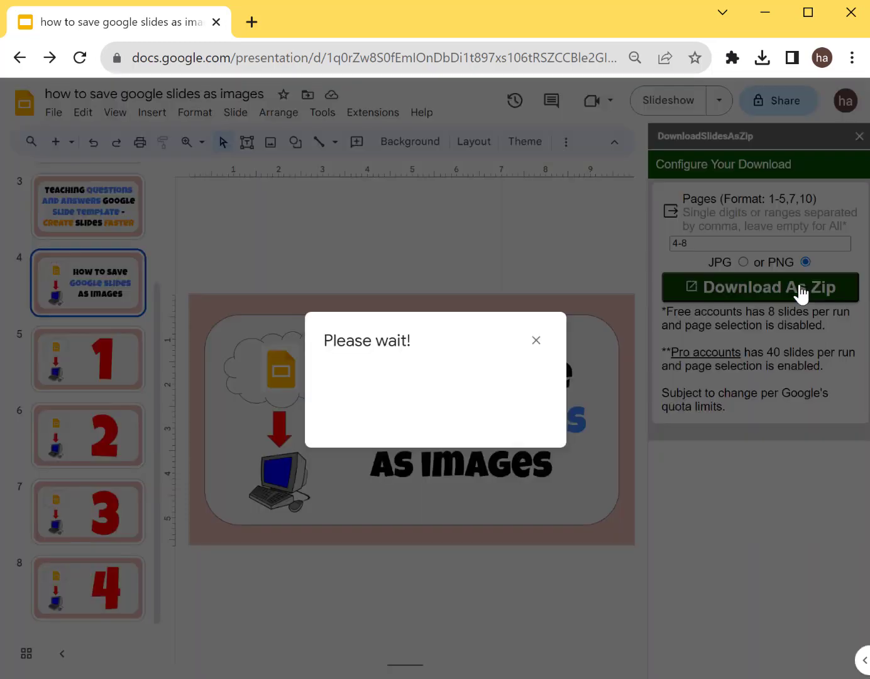
Step: Download the finished zip from the Done - Download Link dialog
click(760, 287)
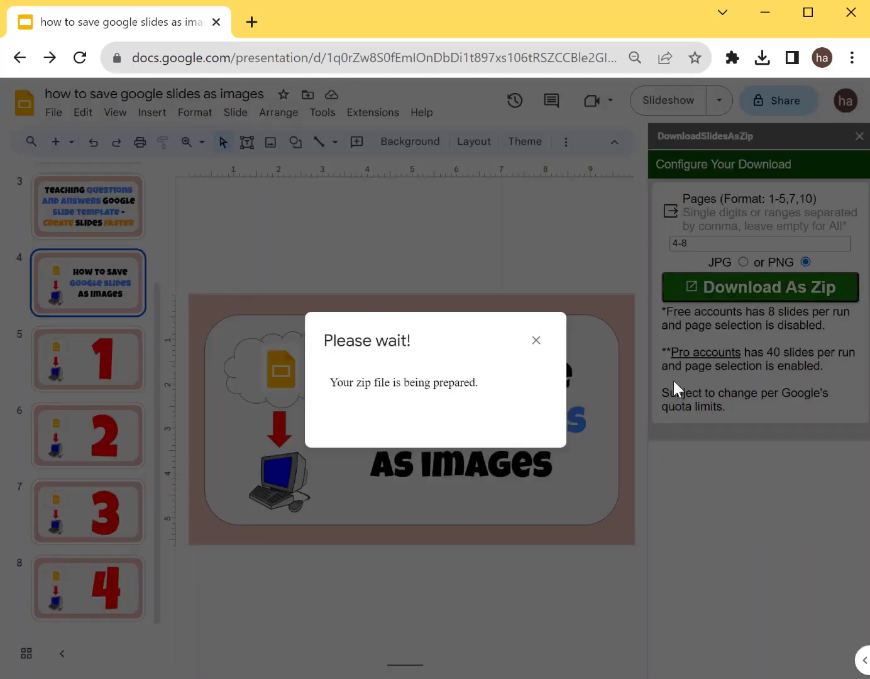
mouse_move(634, 452)
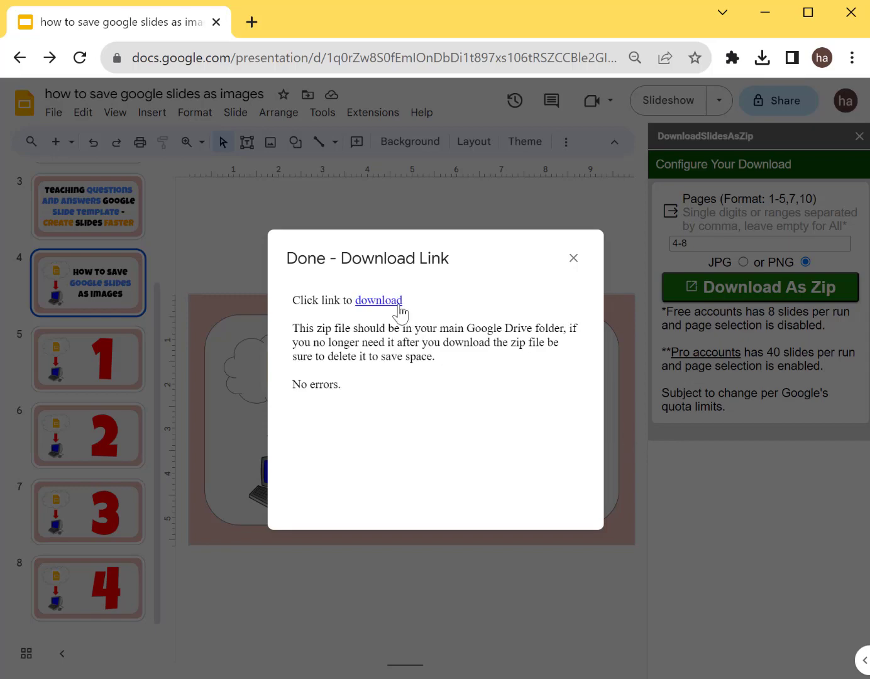
click(379, 300)
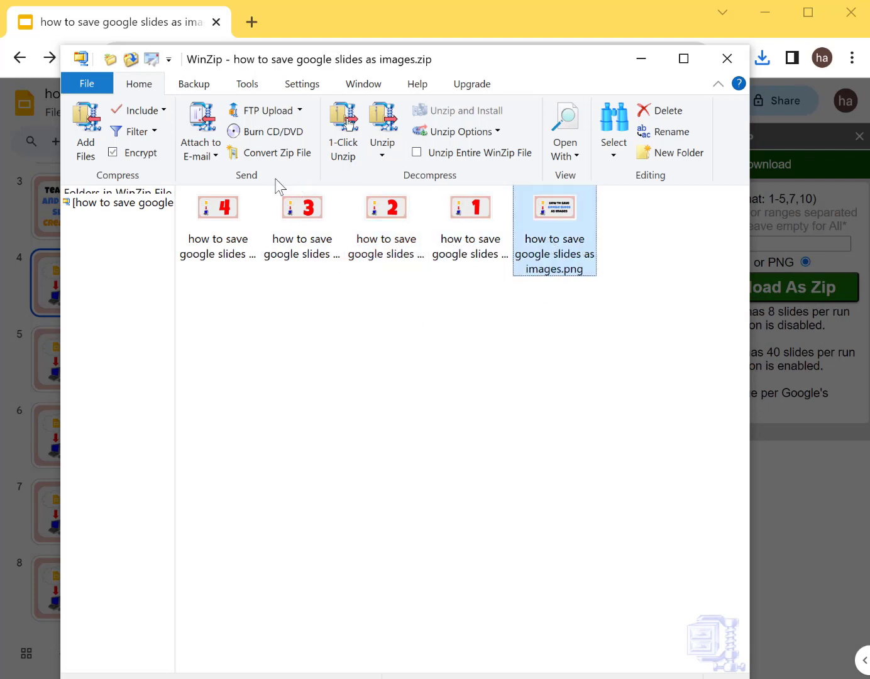
Step: Reveal the full name "how to save google slides as images_7.png" of the red 4 slide image
click(217, 229)
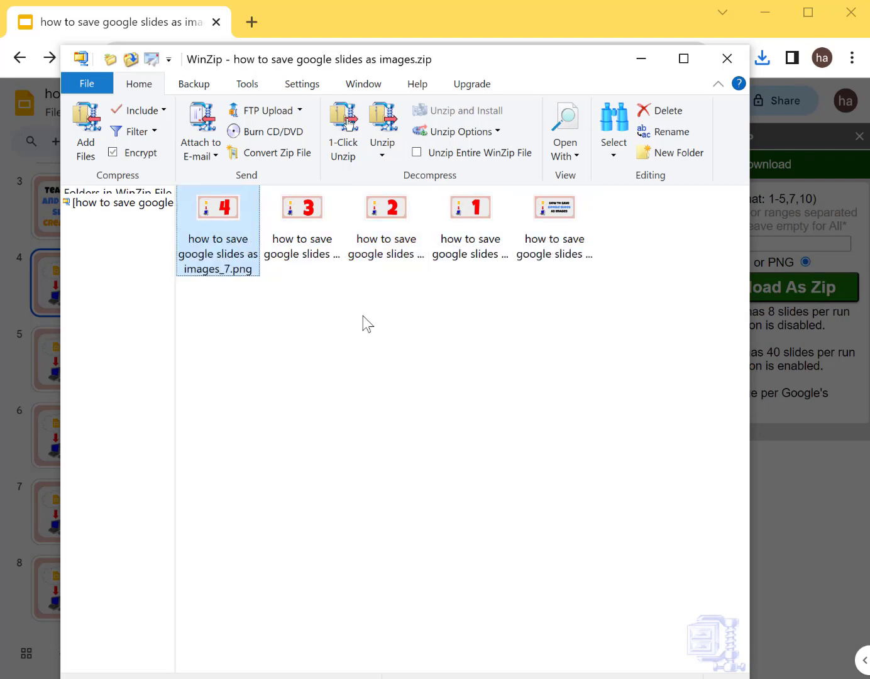
mouse_move(475, 406)
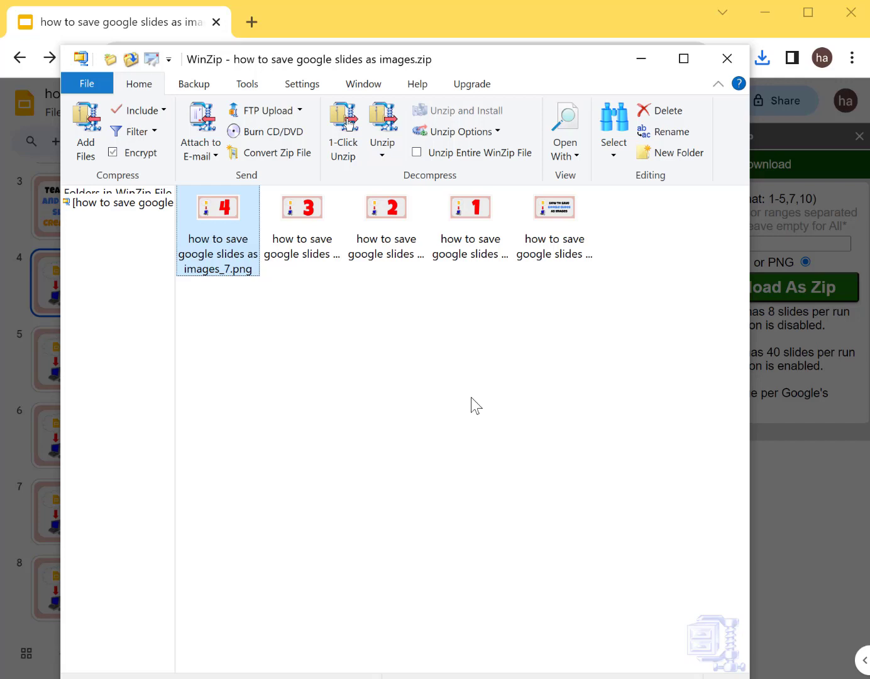